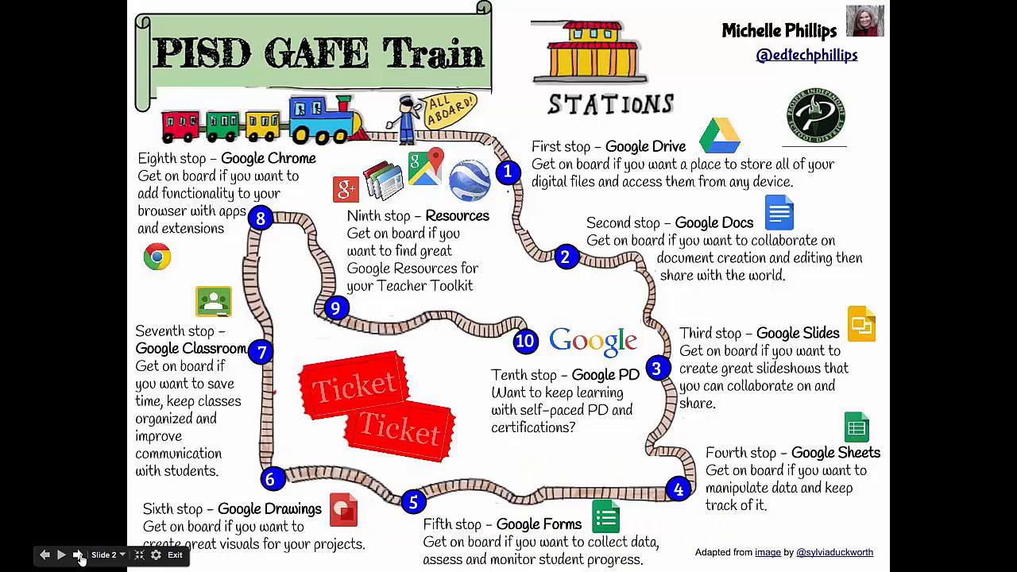
Advance from slide 2 past the Google Apps for Education title slide to slide 4
left_click(78, 555)
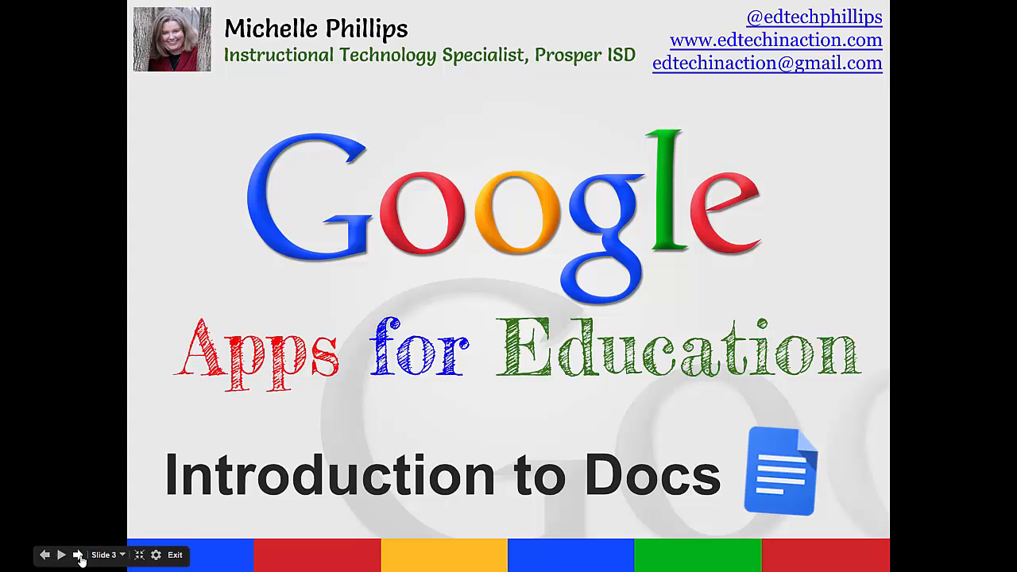
left_click(78, 555)
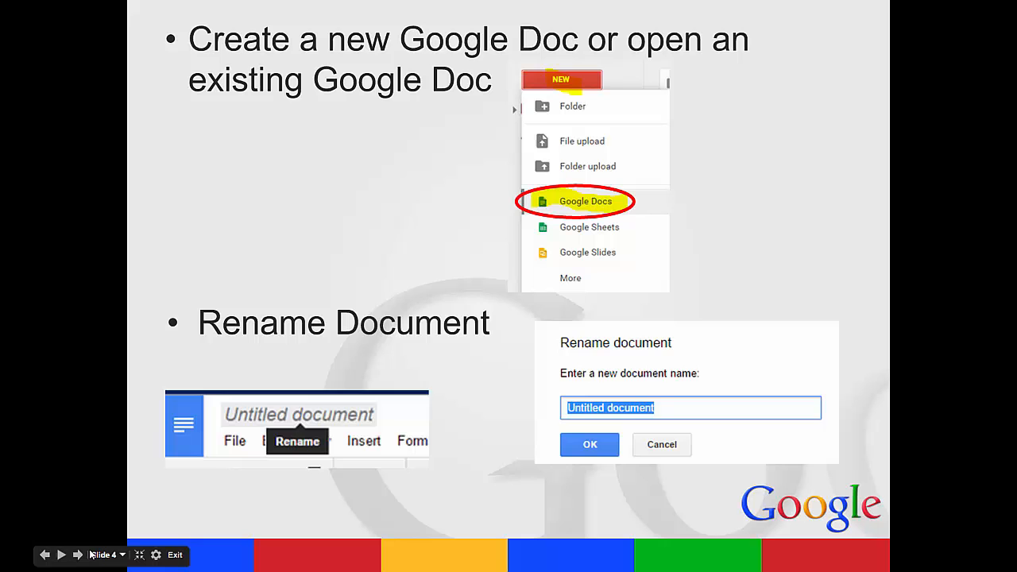
Show slide 5, File Menu, listing share, download and print options
left_click(78, 555)
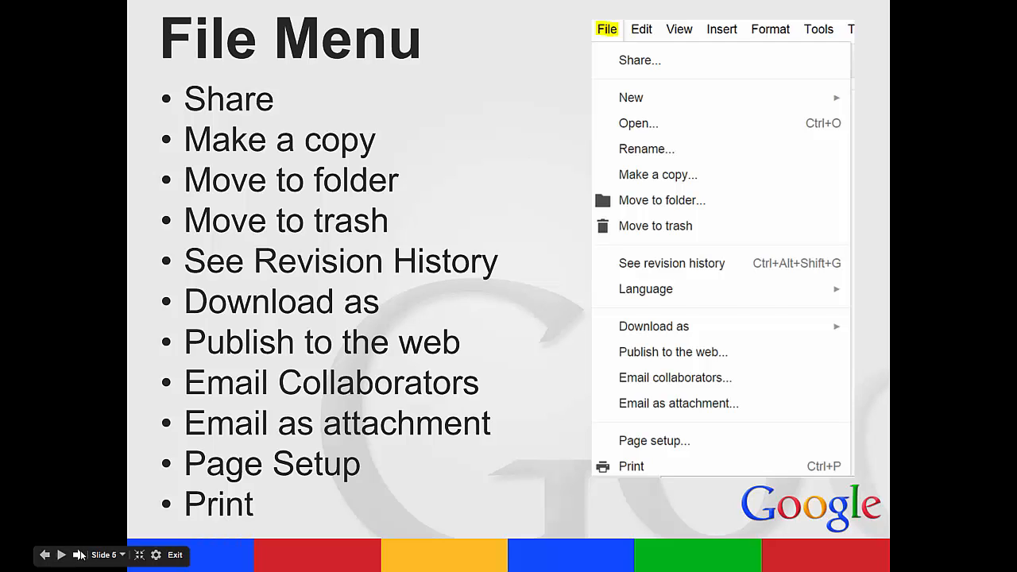
Present slide 6, Edit and View Menus, then advance to the following slide
left_click(61, 554)
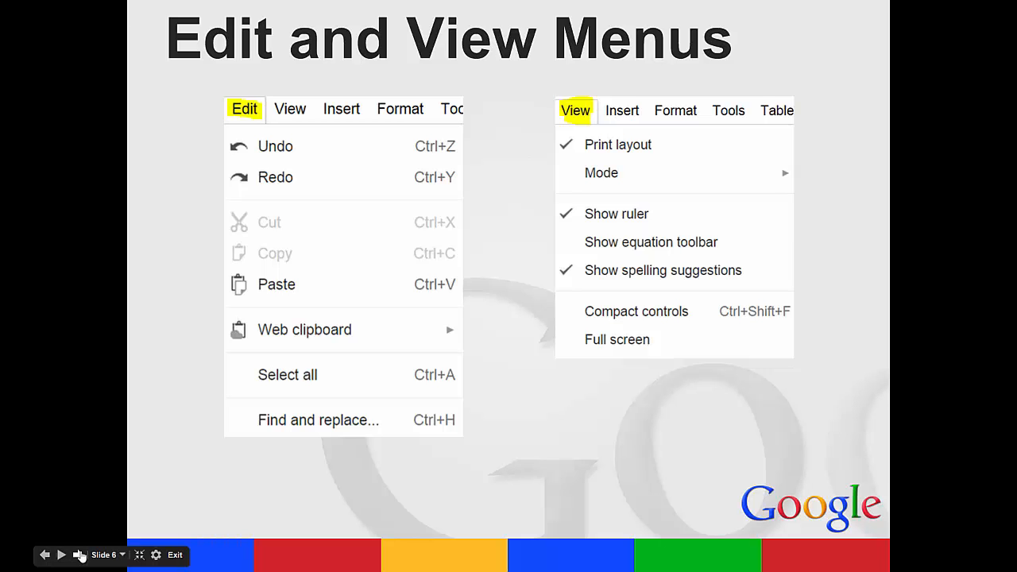
left_click(60, 555)
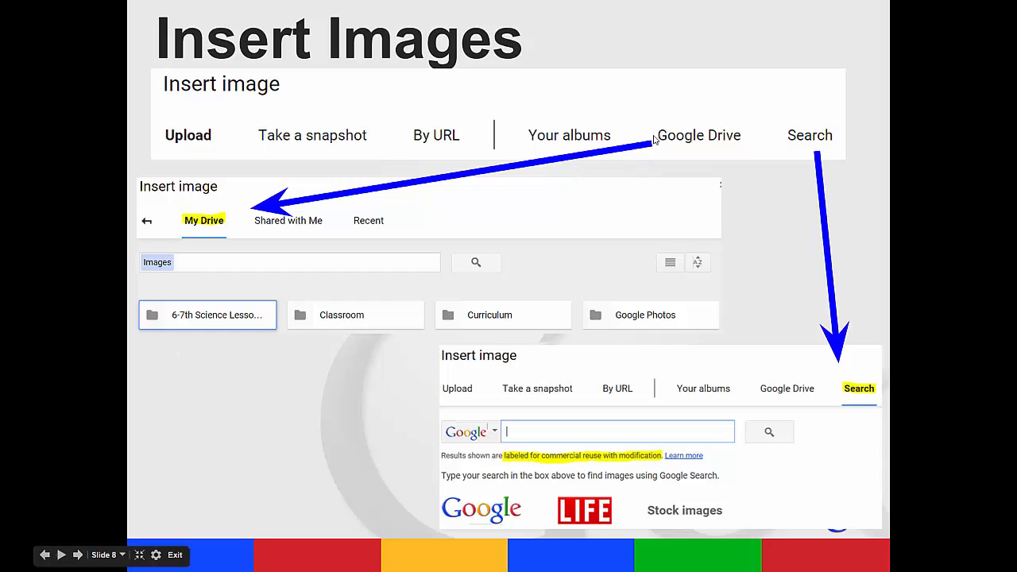
mouse_move(815, 90)
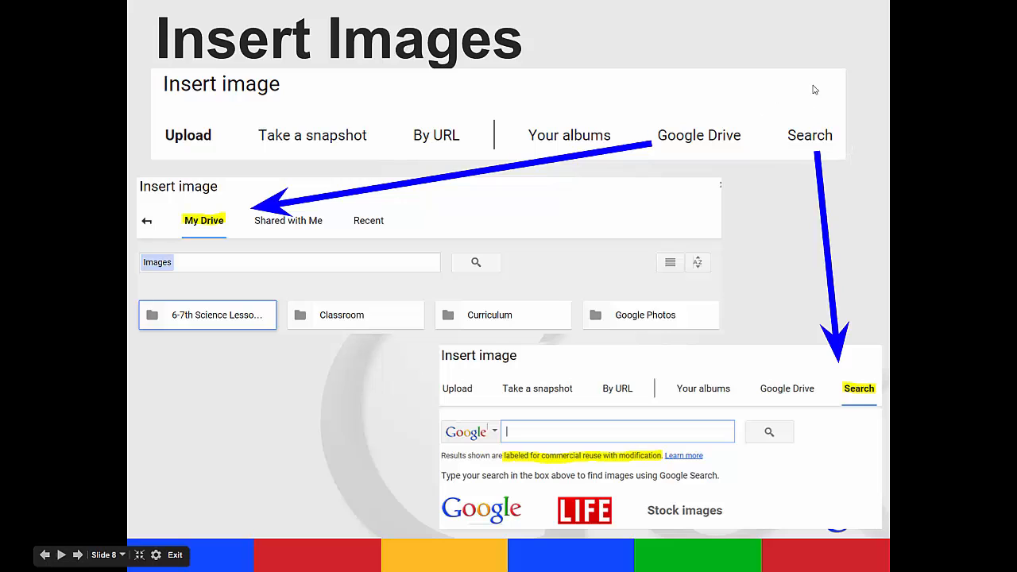
mouse_move(450, 431)
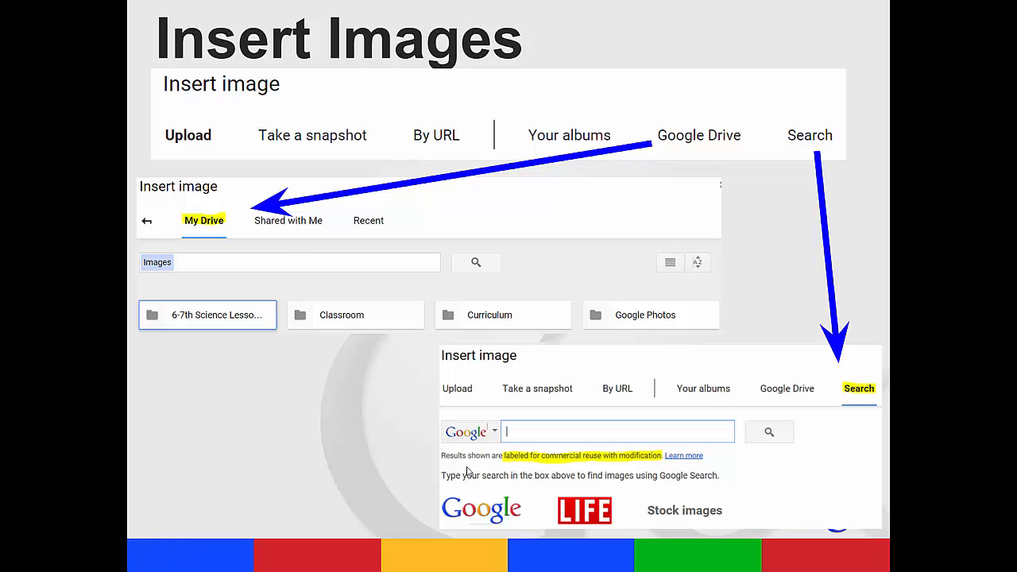
Show slide 9, Insert Drawings, on placing, saving and text-wrapping drawings
left_click(77, 555)
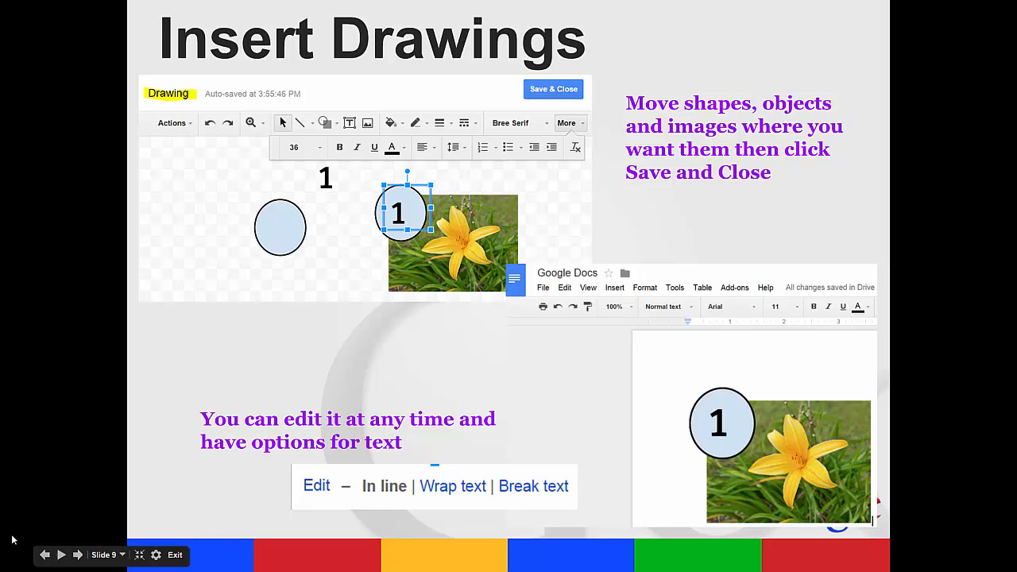
mouse_move(502, 183)
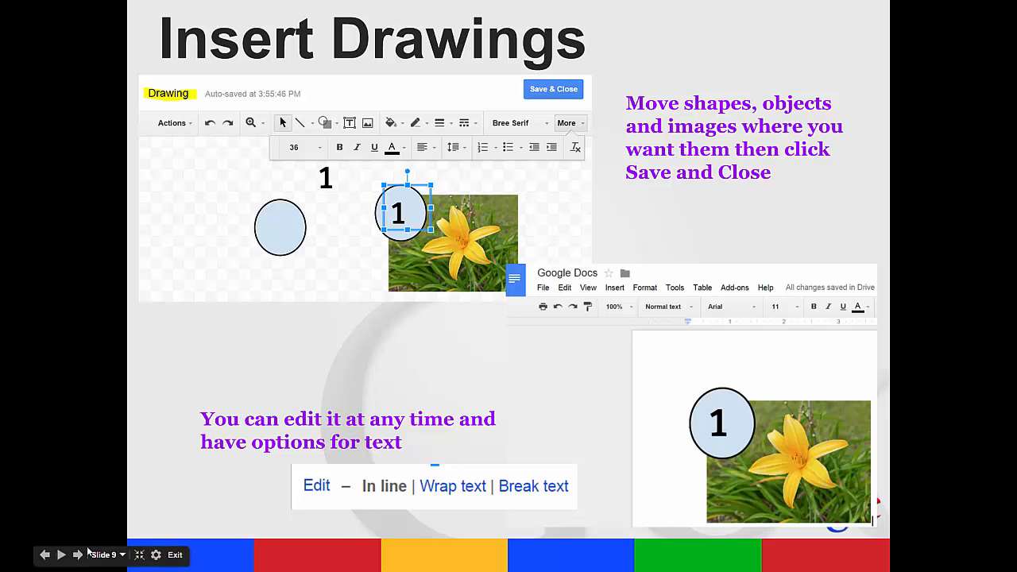
Show slide 10, Format Menu, covering text formatting and image crop and replace
left_click(77, 555)
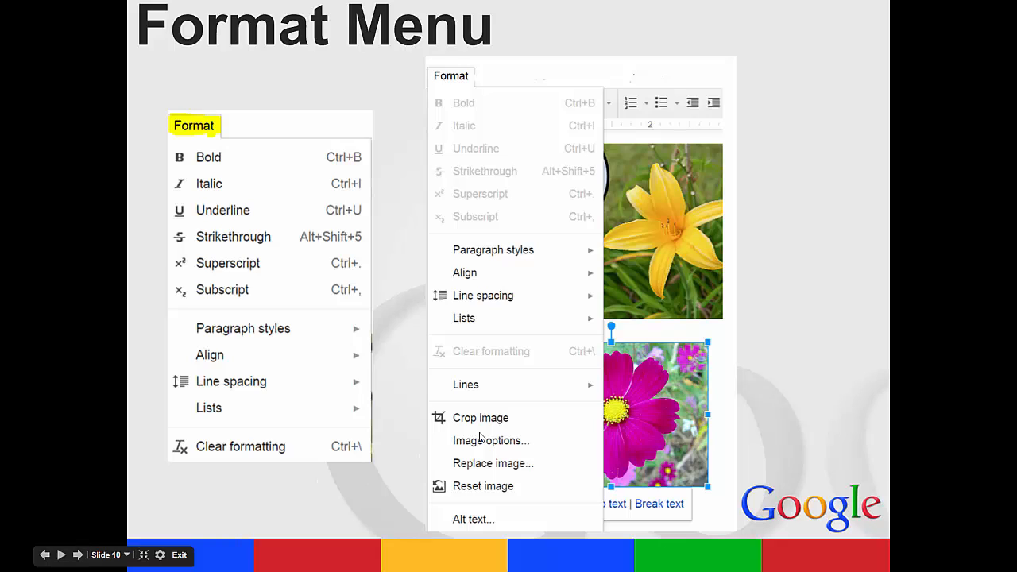
mouse_move(459, 390)
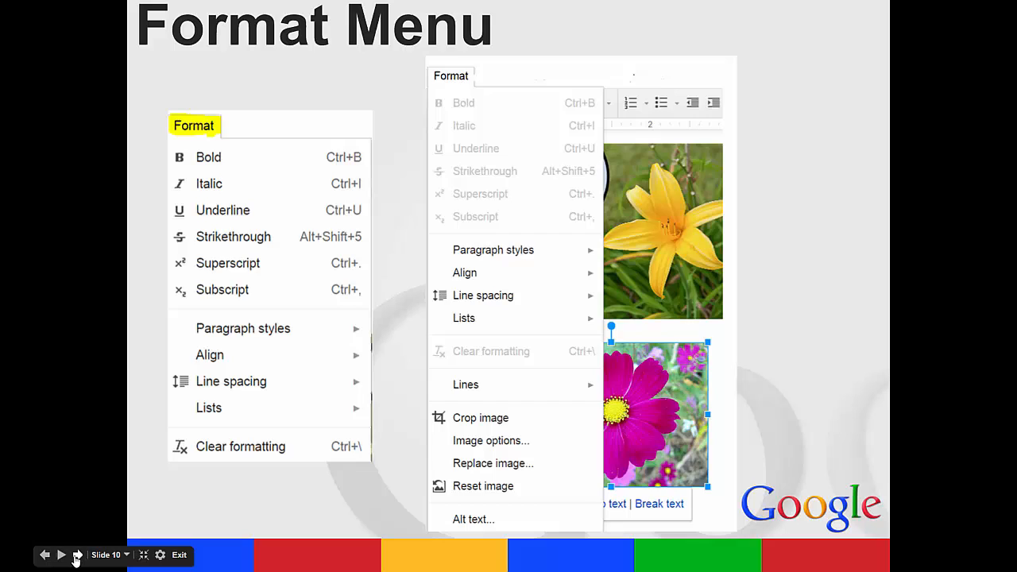
Show slide 11, Tools Menu, with spelling, research, define and word count tools
left_click(77, 554)
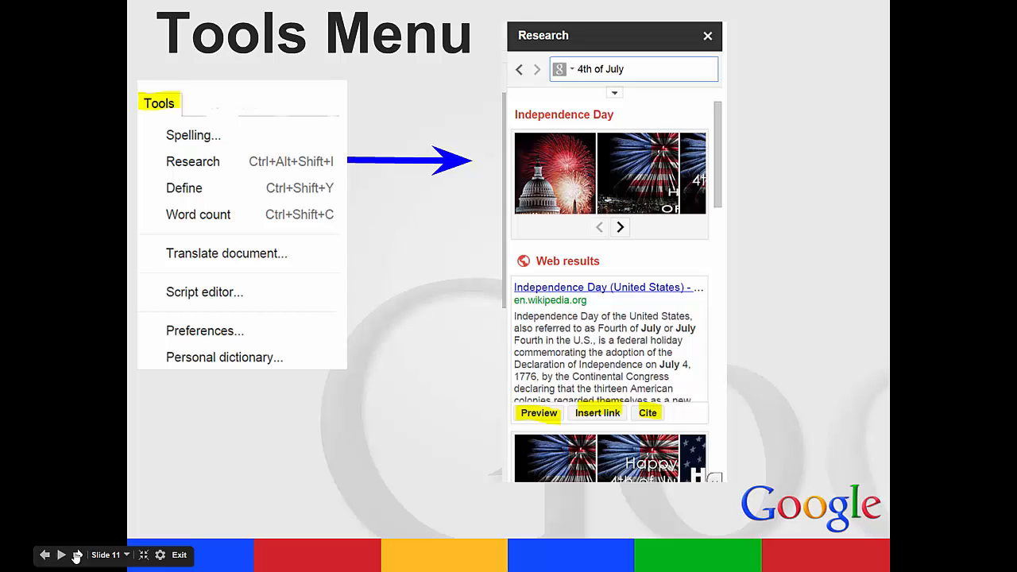
mouse_move(197, 529)
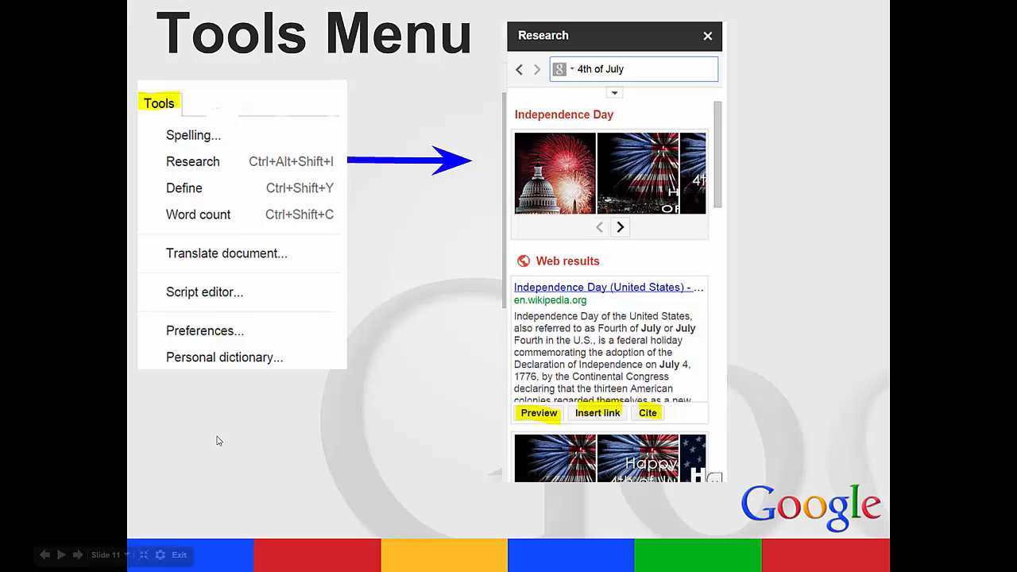
mouse_move(181, 536)
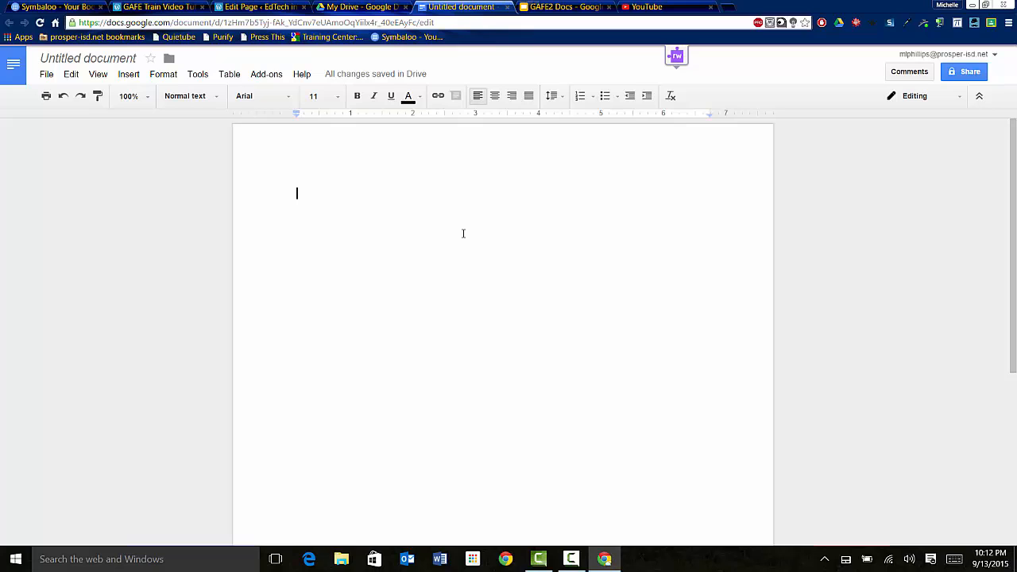
Research 'Labor Day' with commercially reusable image results and MLA citation format
type("Labor Day")
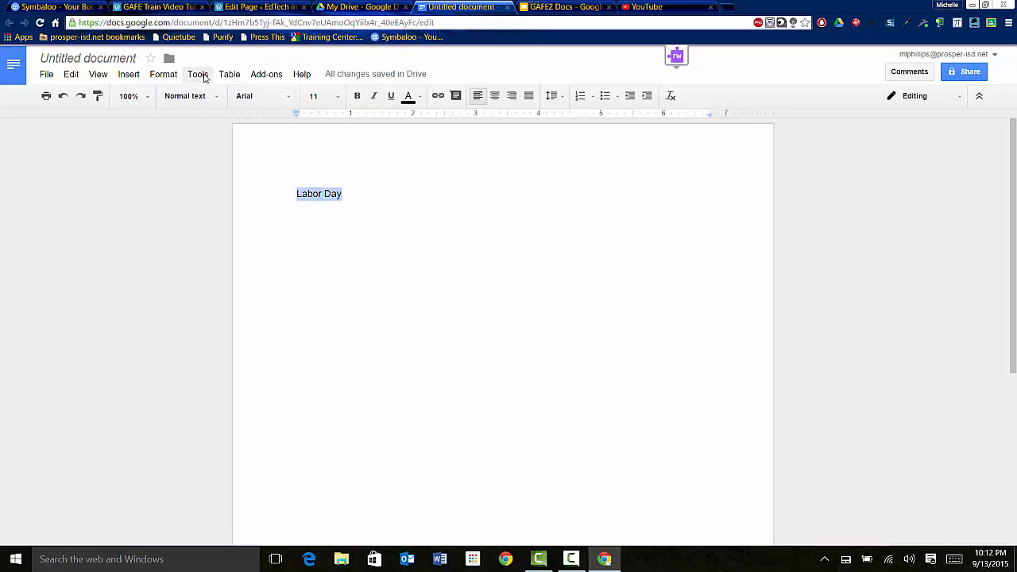
left_click(197, 74)
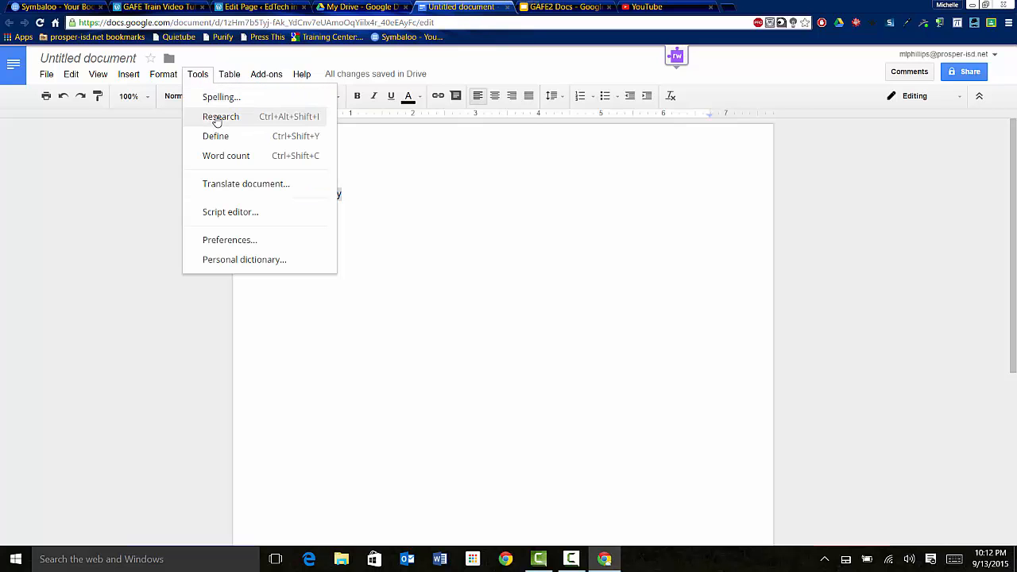
left_click(220, 117)
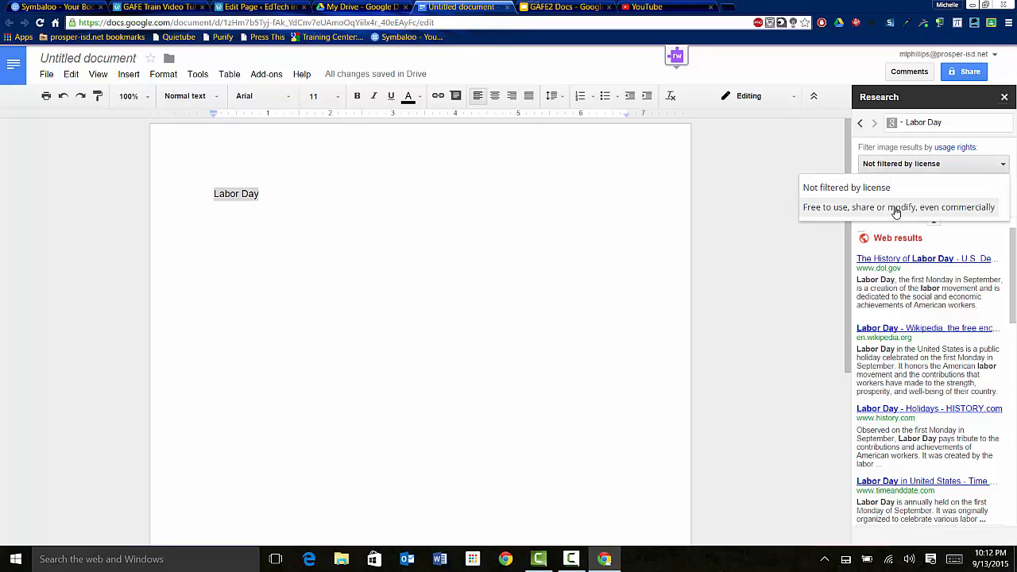
left_click(899, 206)
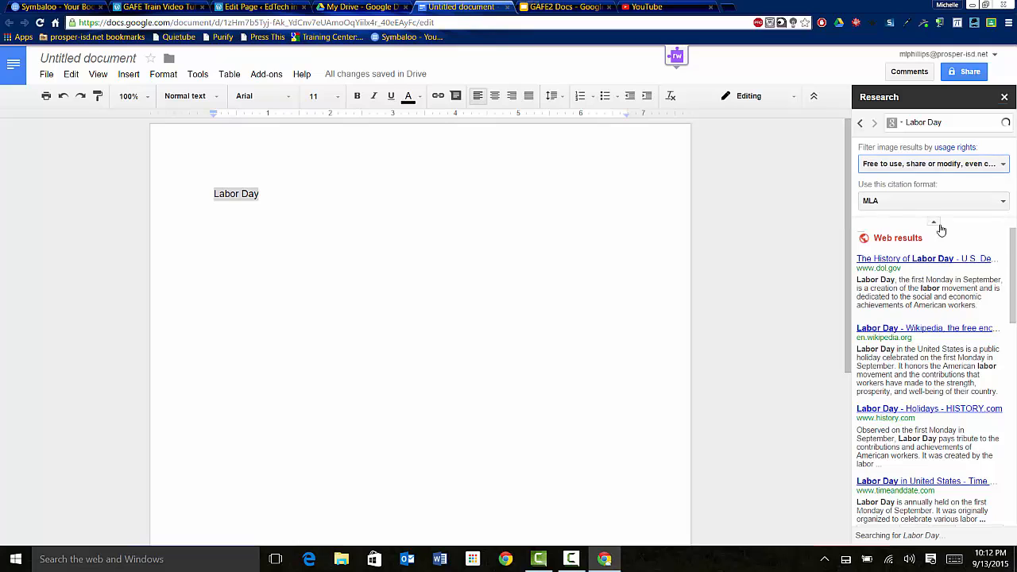
left_click(932, 200)
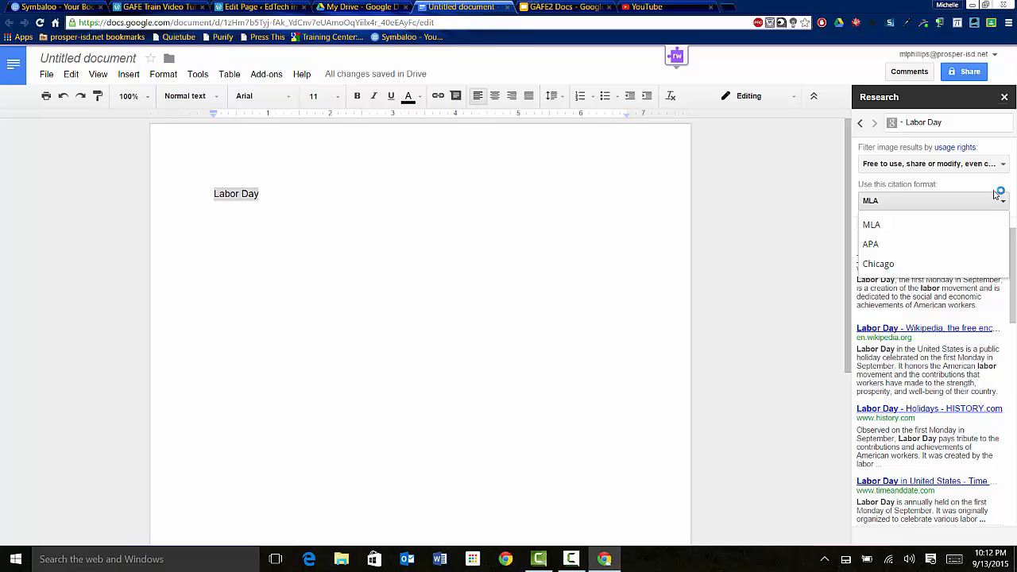
left_click(871, 225)
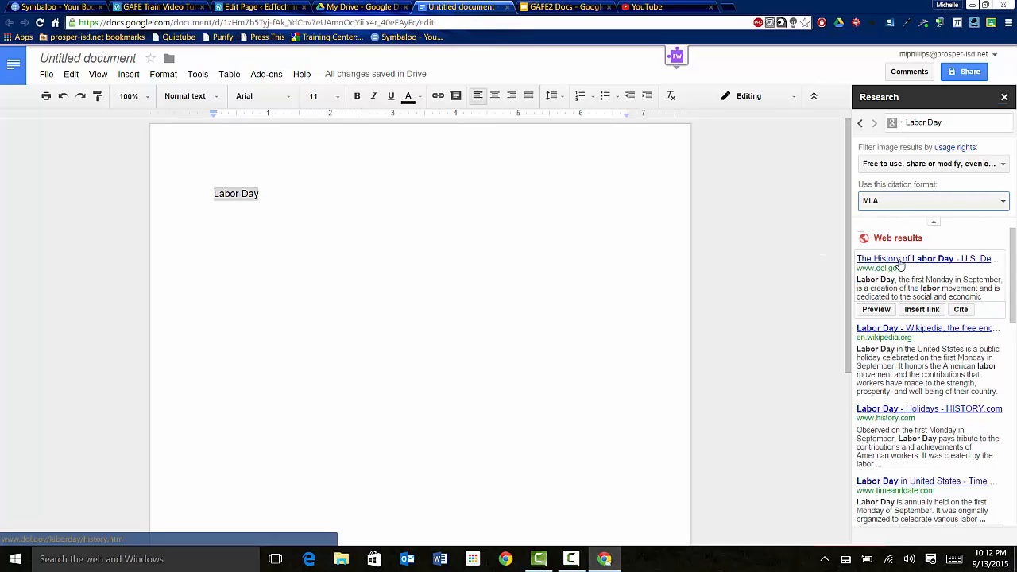
left_click(876, 309)
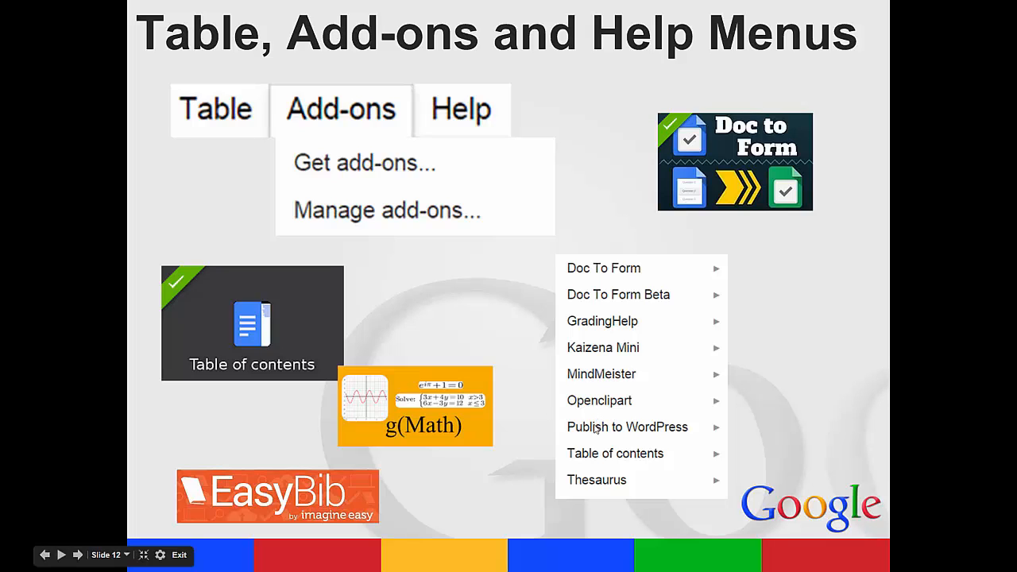
mouse_move(631, 430)
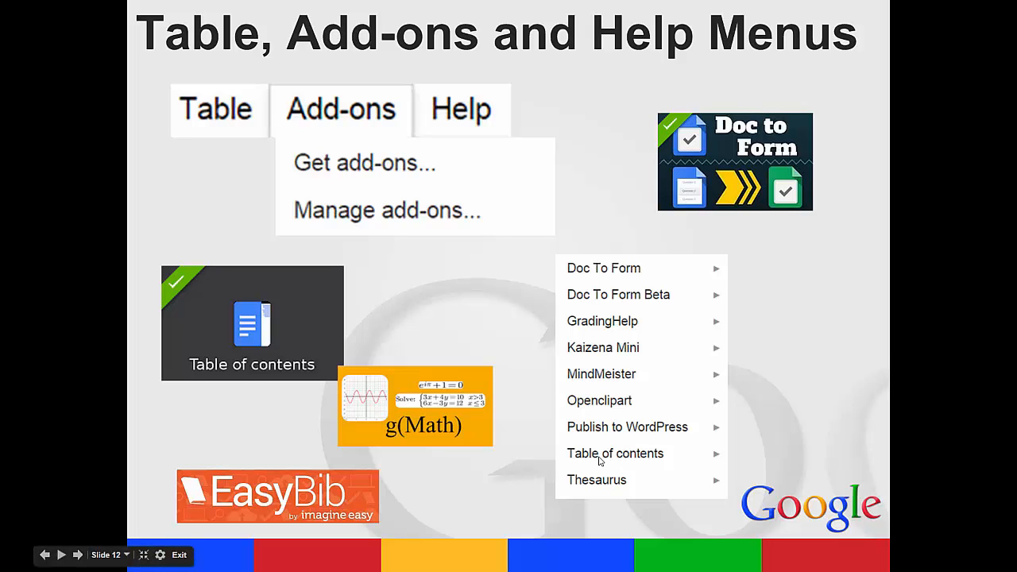
mouse_move(602, 451)
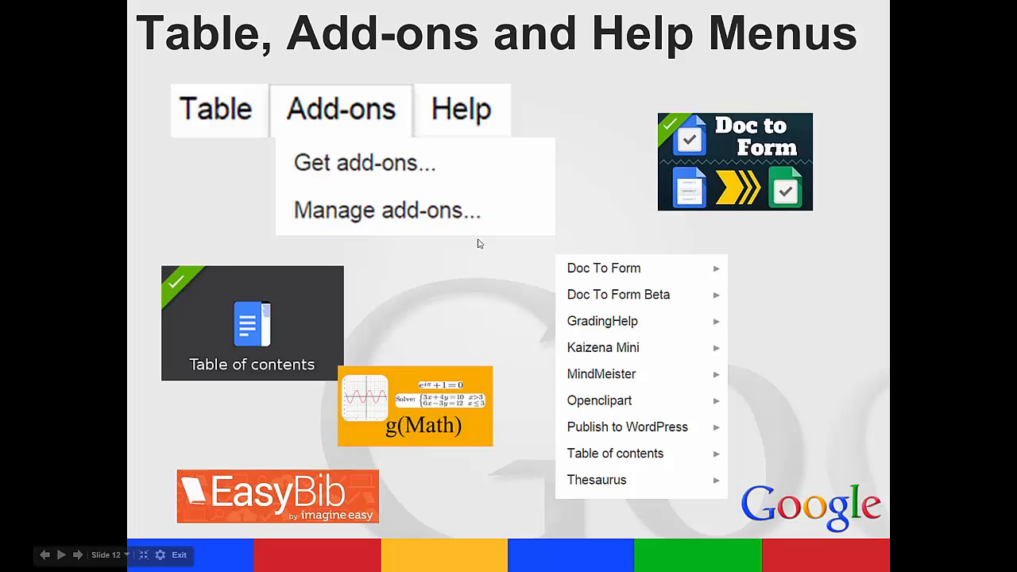
mouse_move(442, 388)
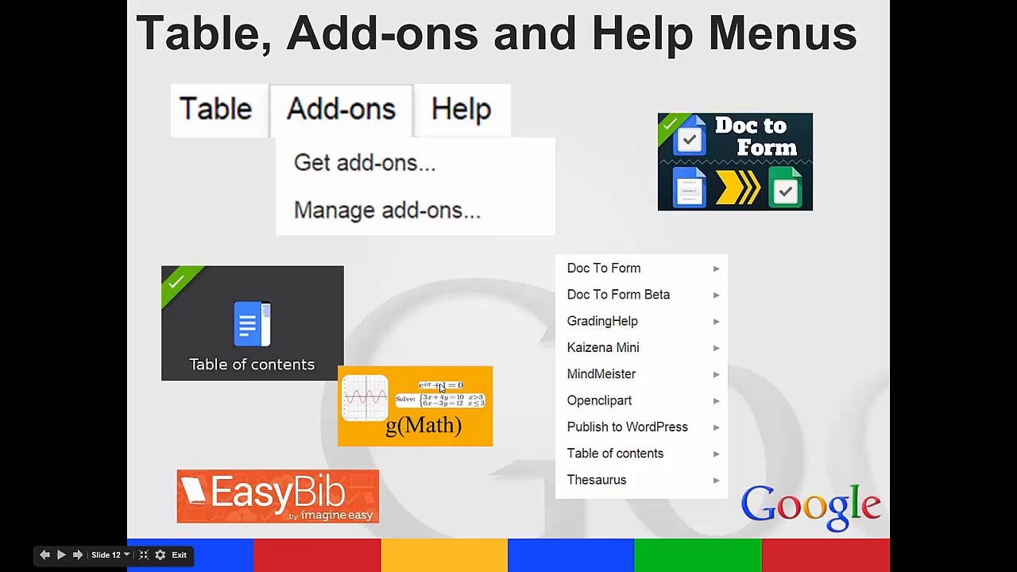
mouse_move(426, 418)
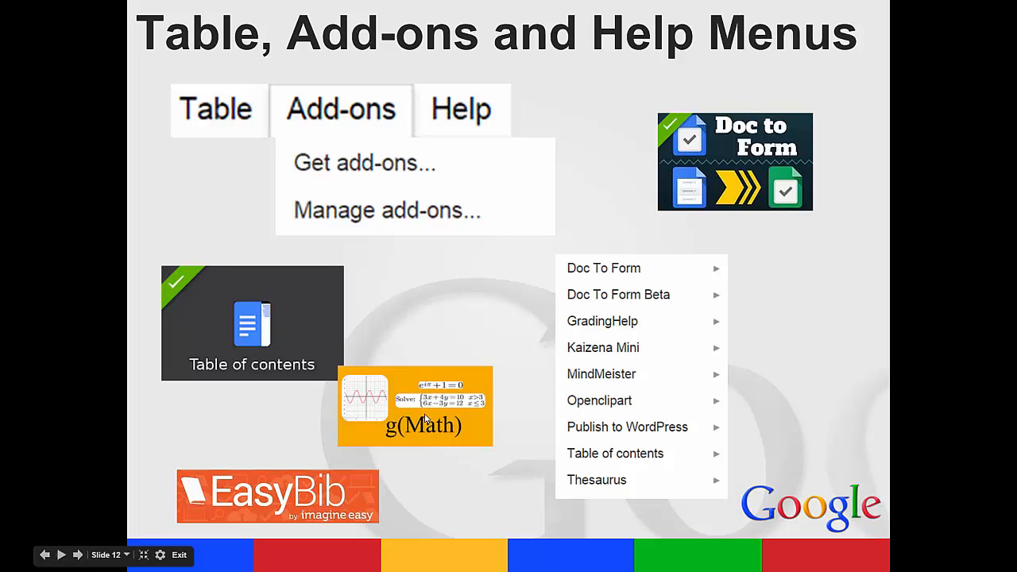
mouse_move(483, 423)
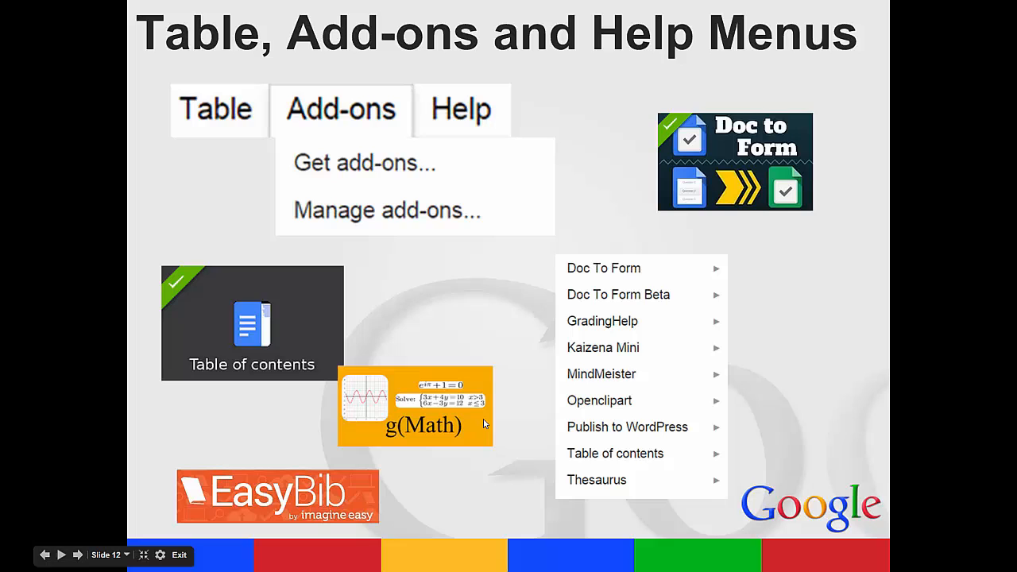
Advance from slide 12 on Table, Add-ons and Help menus to slide 13, Toolbar
left_click(77, 555)
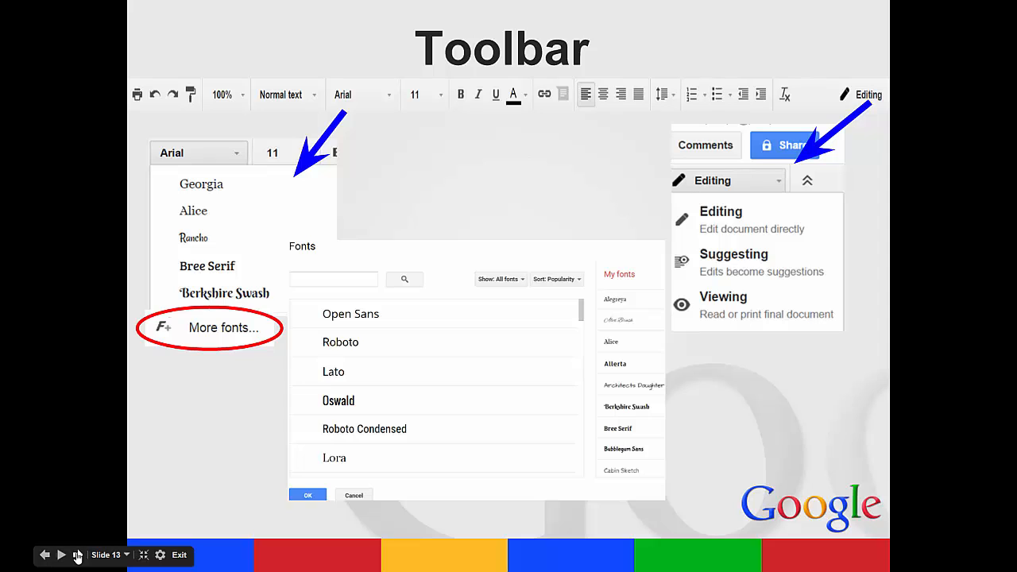
mouse_move(254, 102)
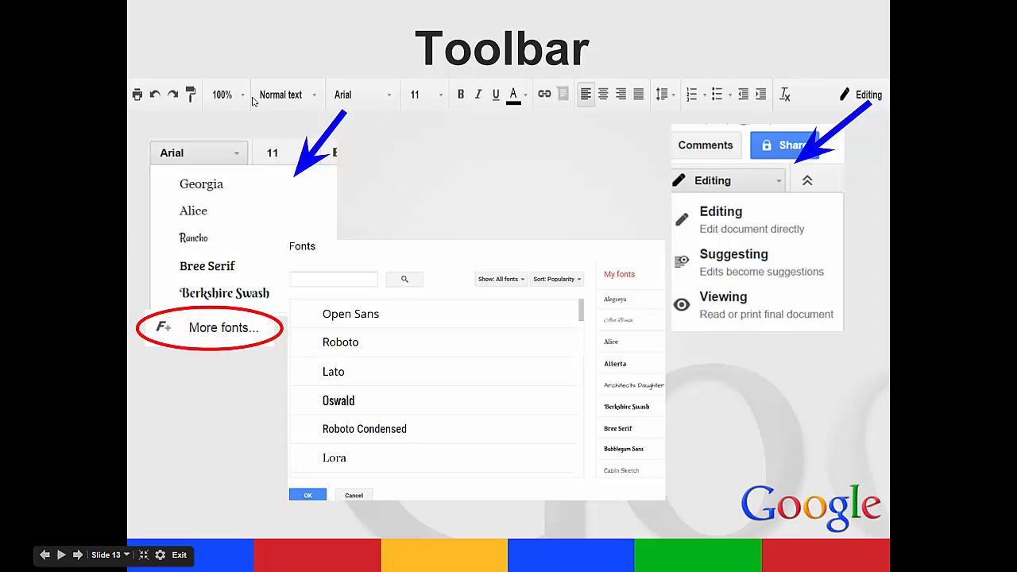
mouse_move(429, 98)
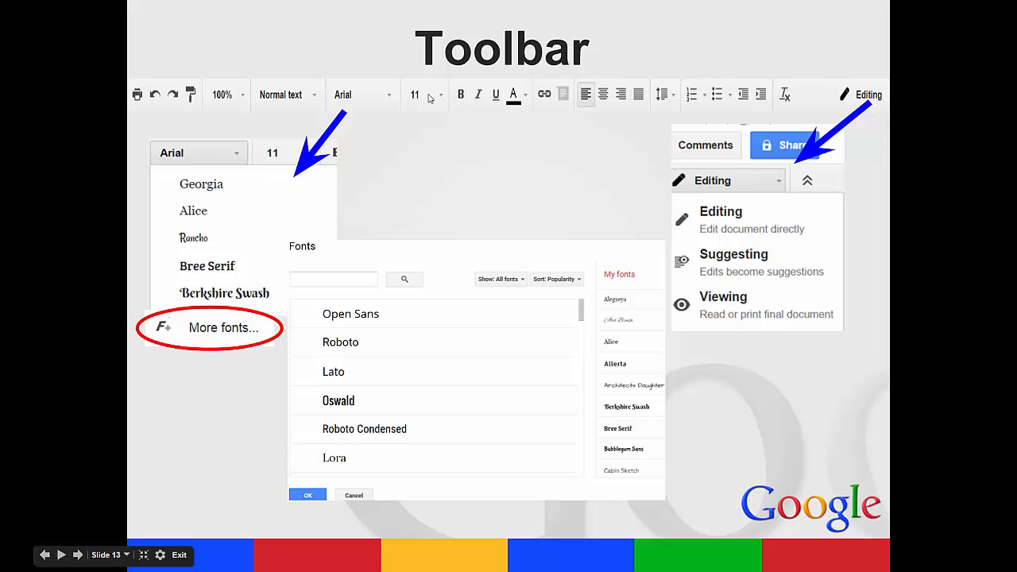
mouse_move(490, 105)
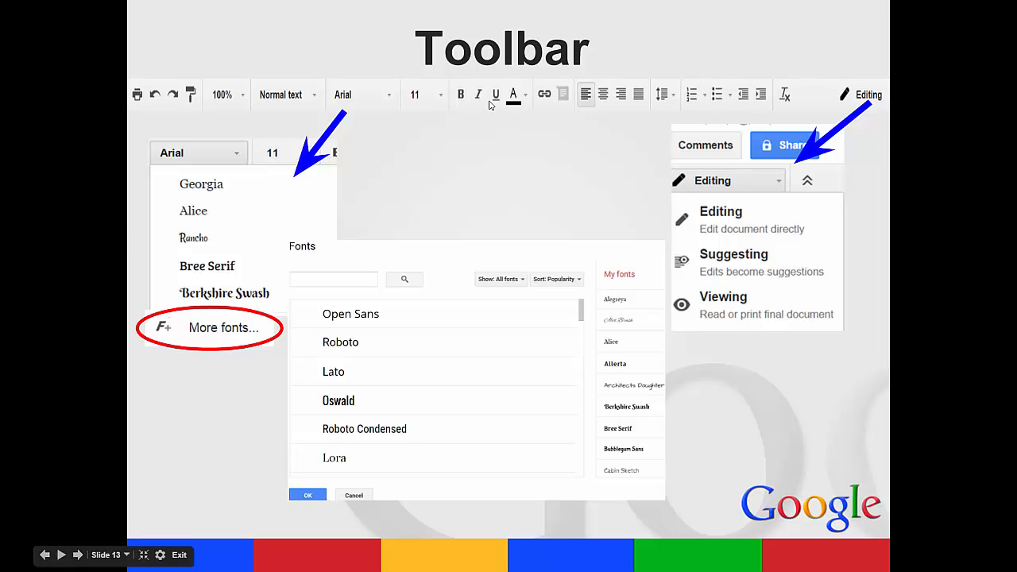
mouse_move(666, 104)
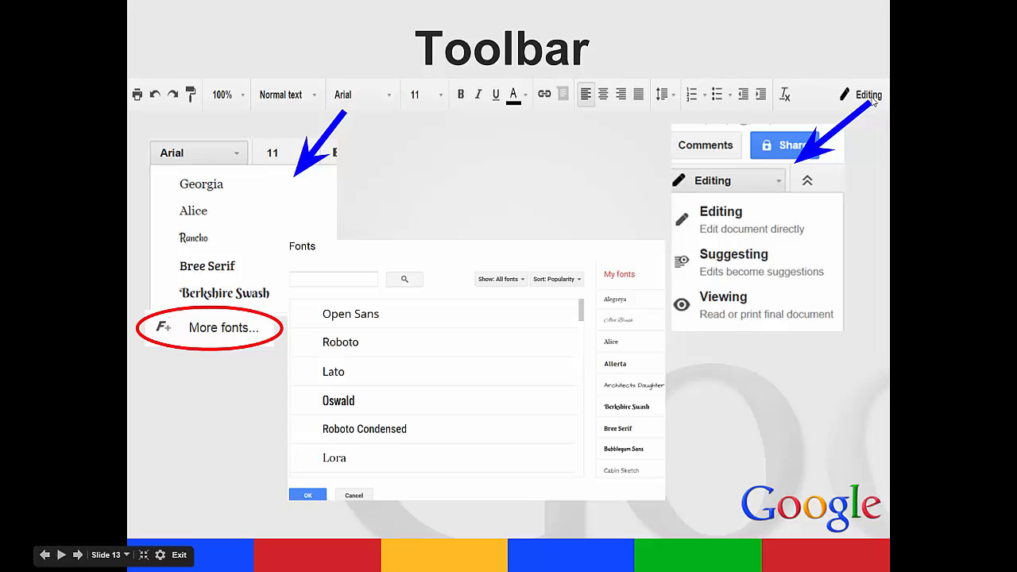
mouse_move(865, 110)
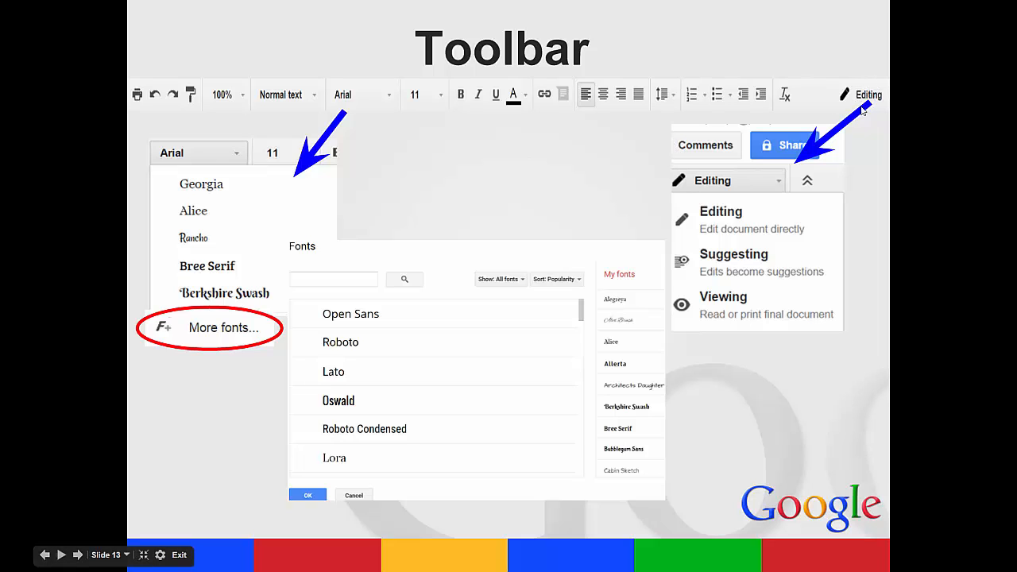
mouse_move(738, 336)
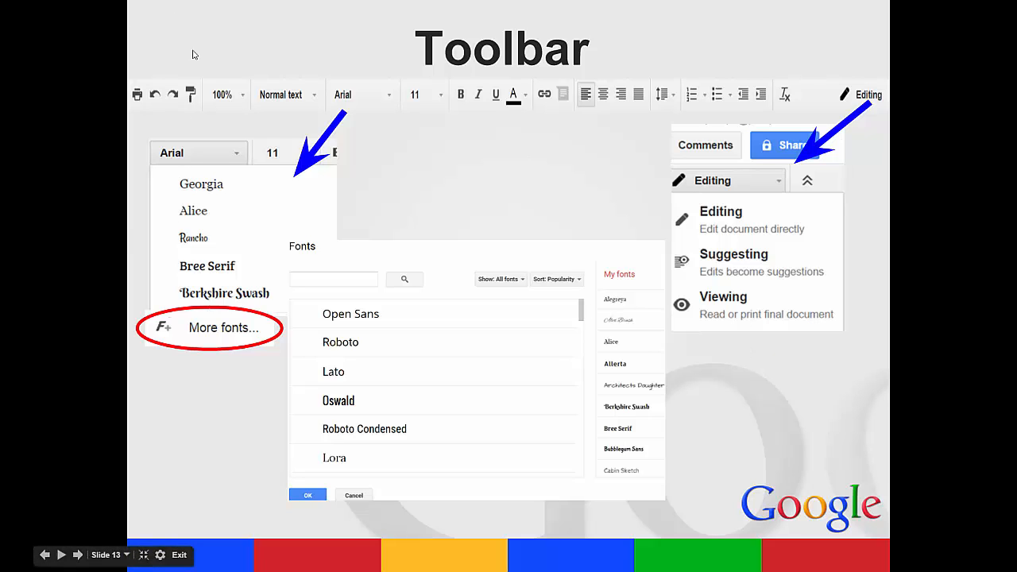
mouse_move(389, 104)
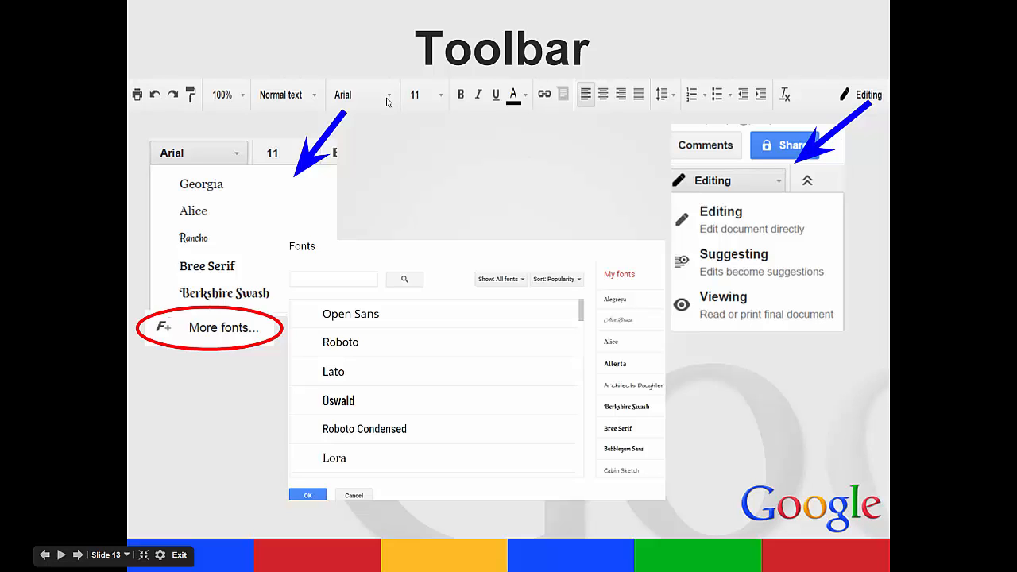
mouse_move(205, 338)
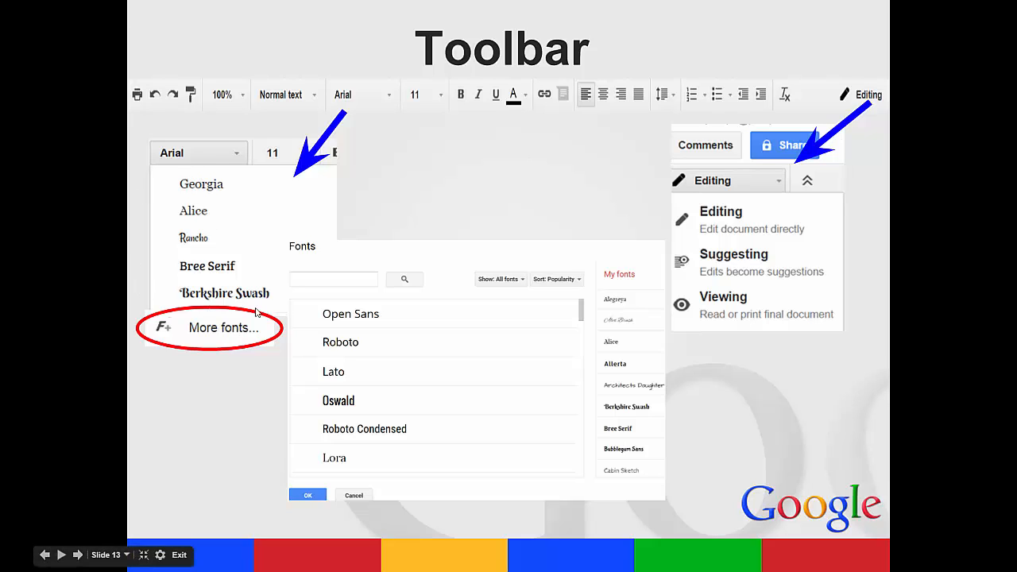
mouse_move(350, 340)
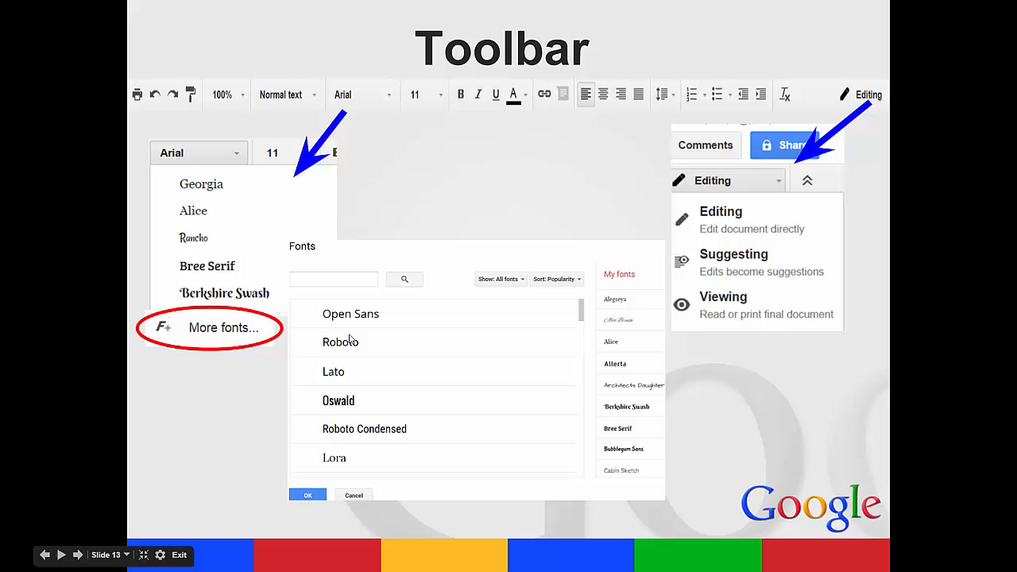
mouse_move(443, 429)
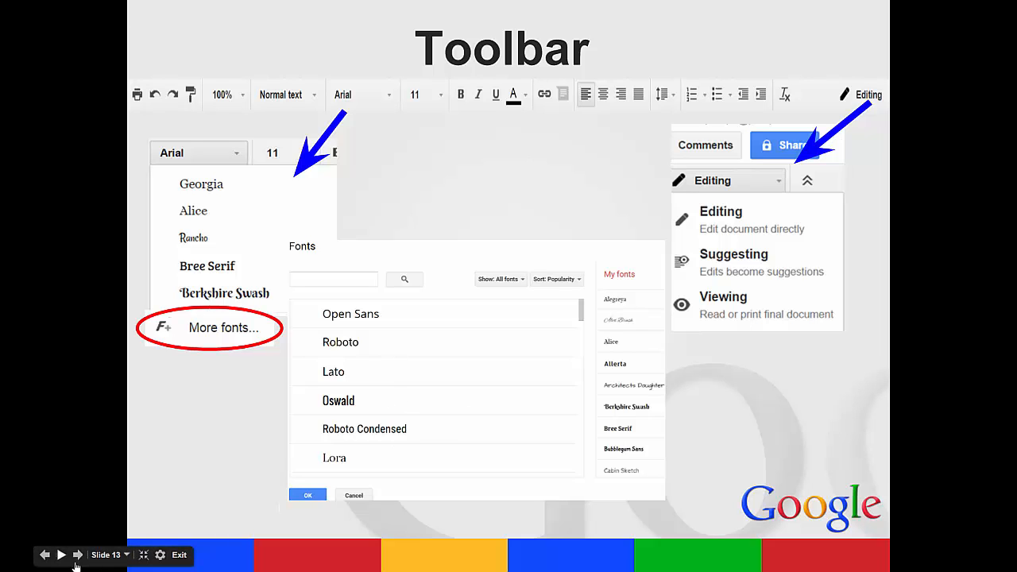
Advance from slide 13, Toolbar, to slide 14, Commenting
left_click(78, 554)
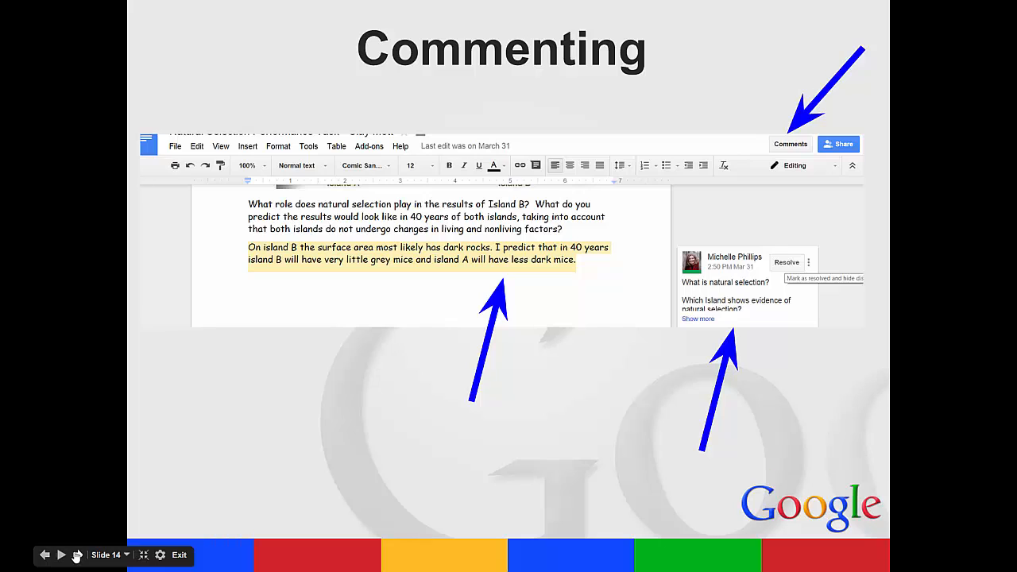
mouse_move(803, 183)
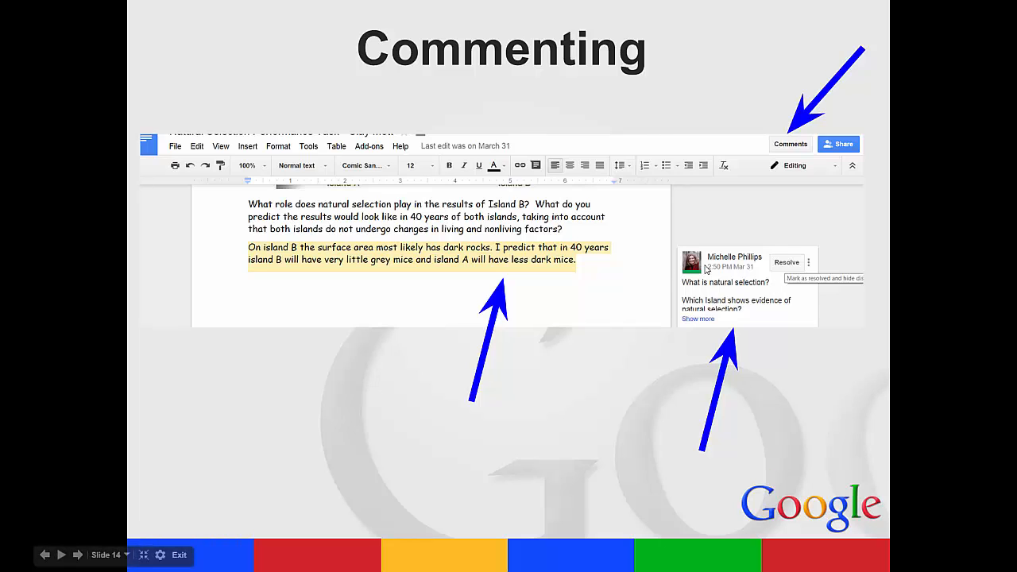
mouse_move(736, 270)
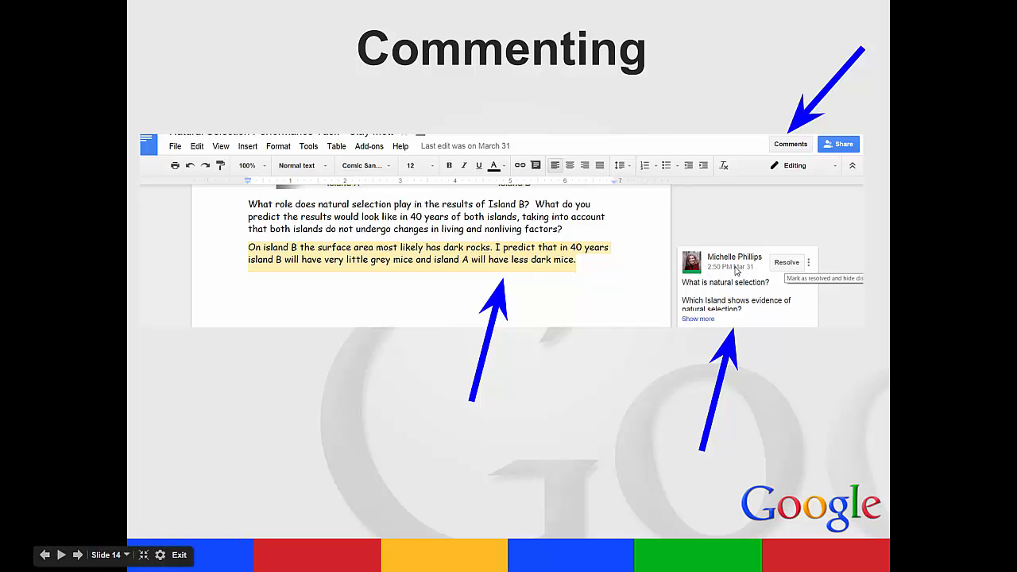